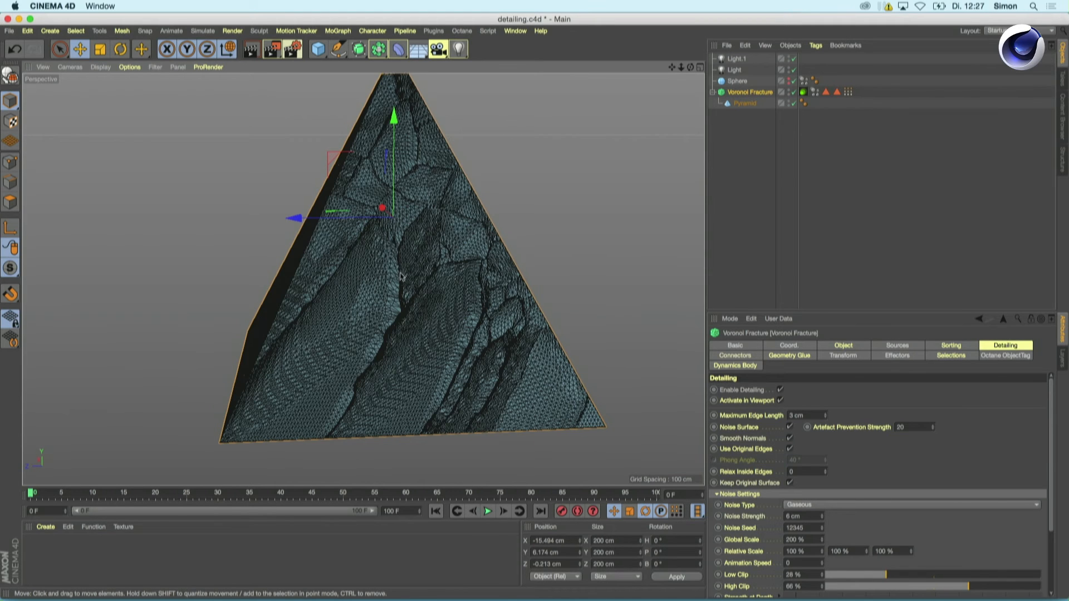
{"action": "mouse_move", "coordinate": [628, 340]}
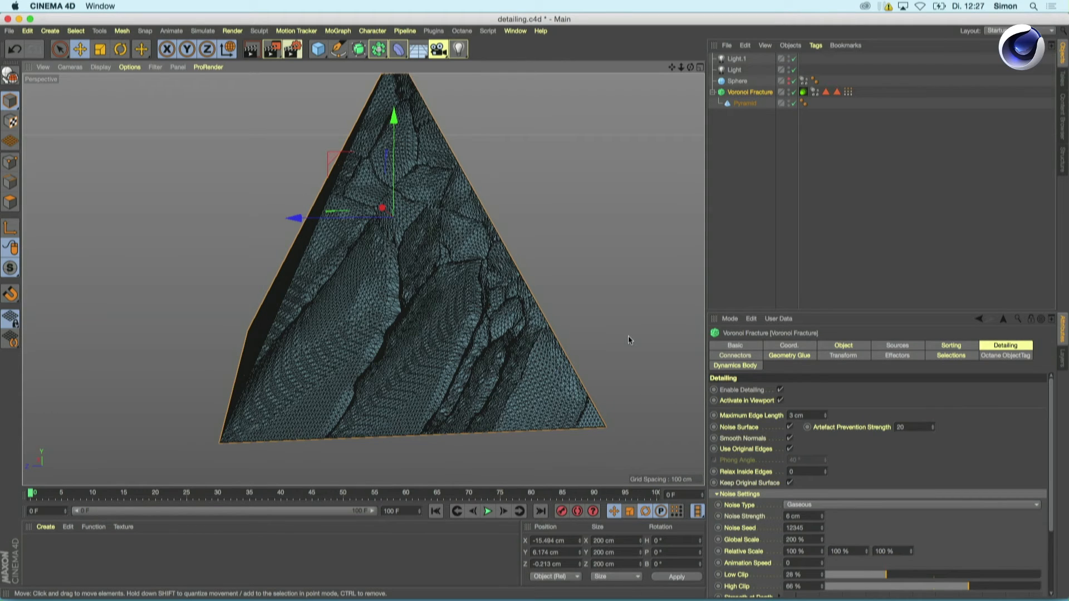
{"action": "mouse_move", "coordinate": [614, 263]}
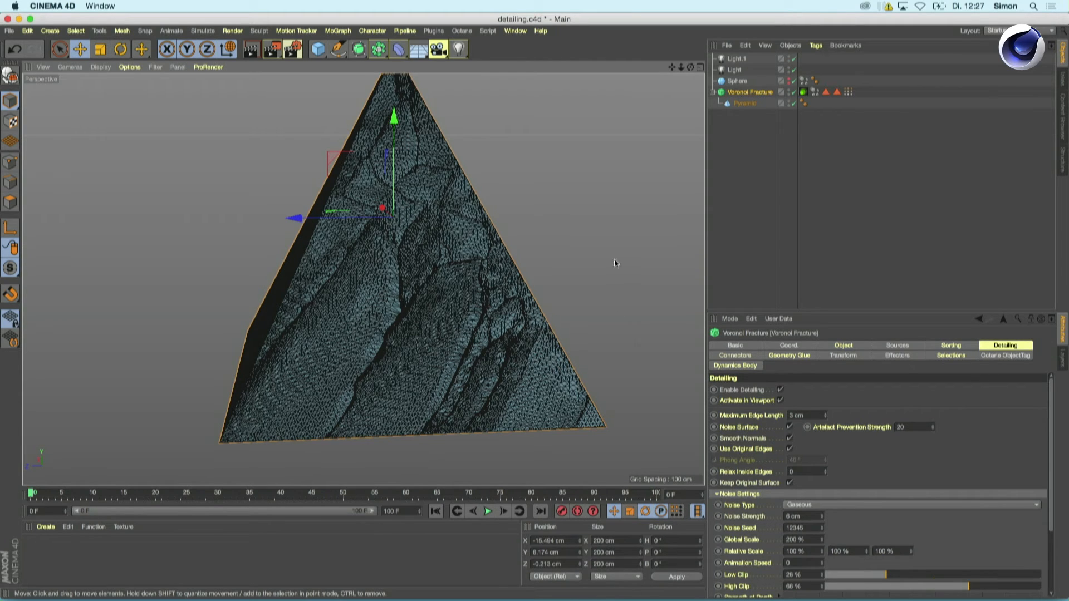
{"action": "mouse_move", "coordinate": [461, 354]}
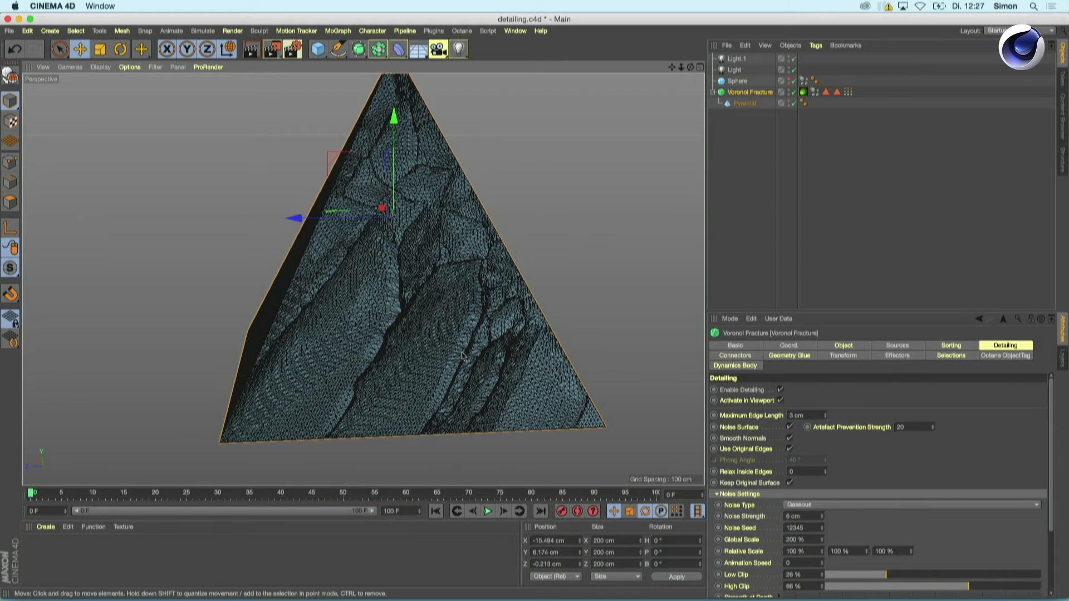
{"action": "mouse_move", "coordinate": [515, 343]}
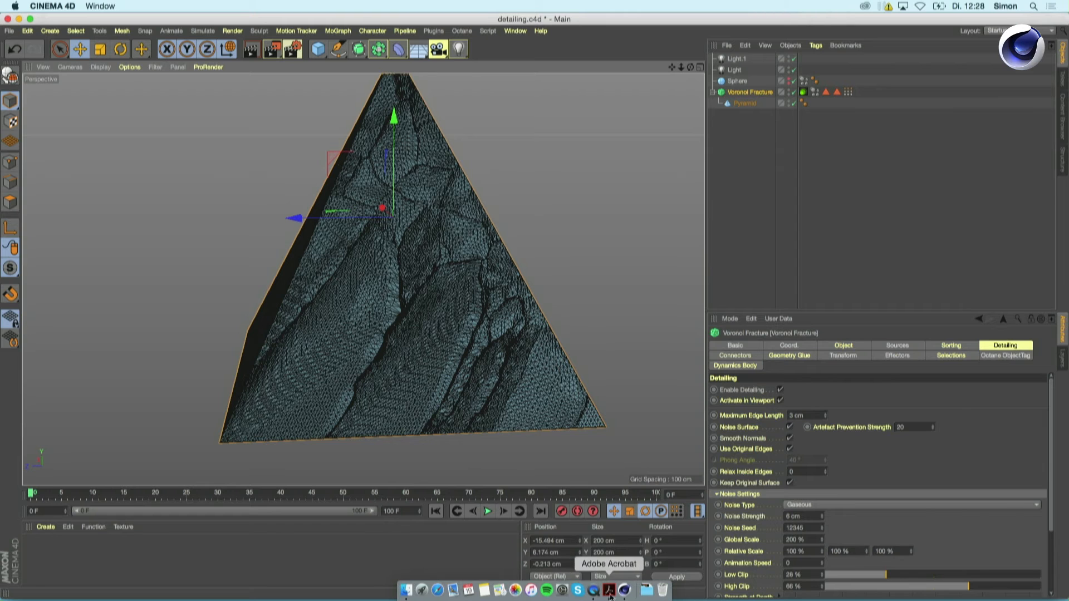
Step: Switch to the IBC_schism.pdf presentation in Acrobat, showing its Detailing page
{"action": "left_click", "coordinate": [610, 590]}
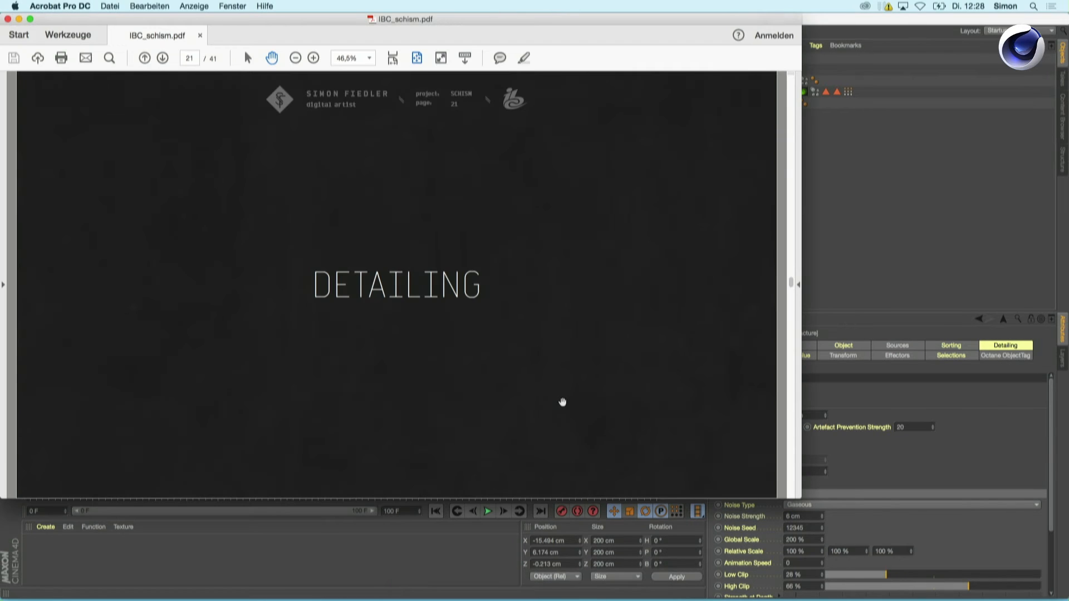